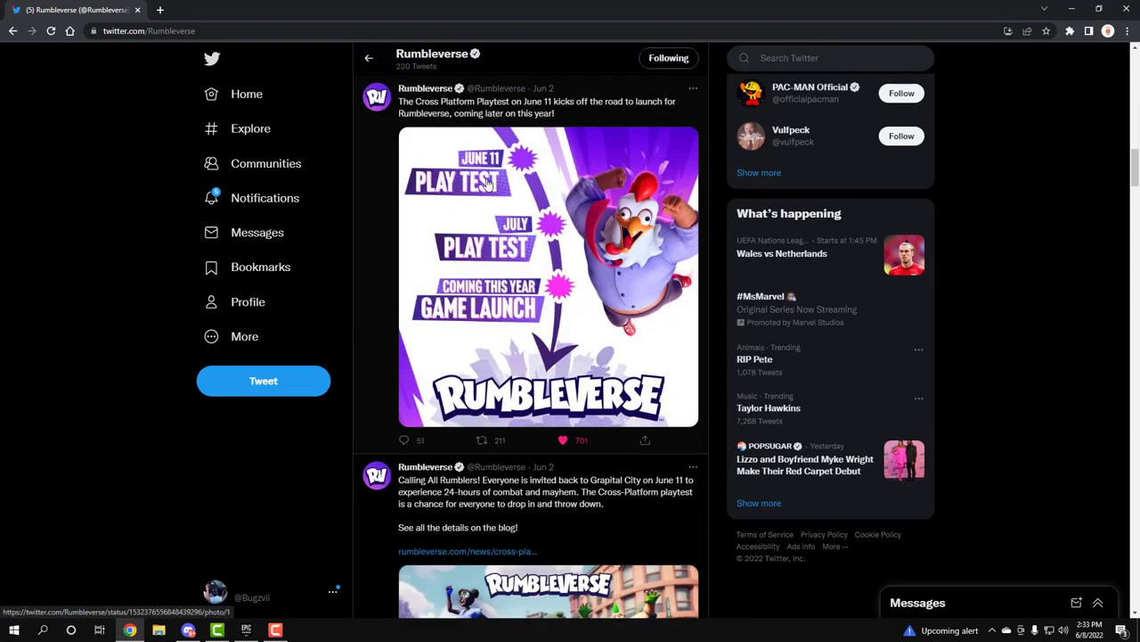
{"action": "mouse_move", "coordinate": [518, 265]}
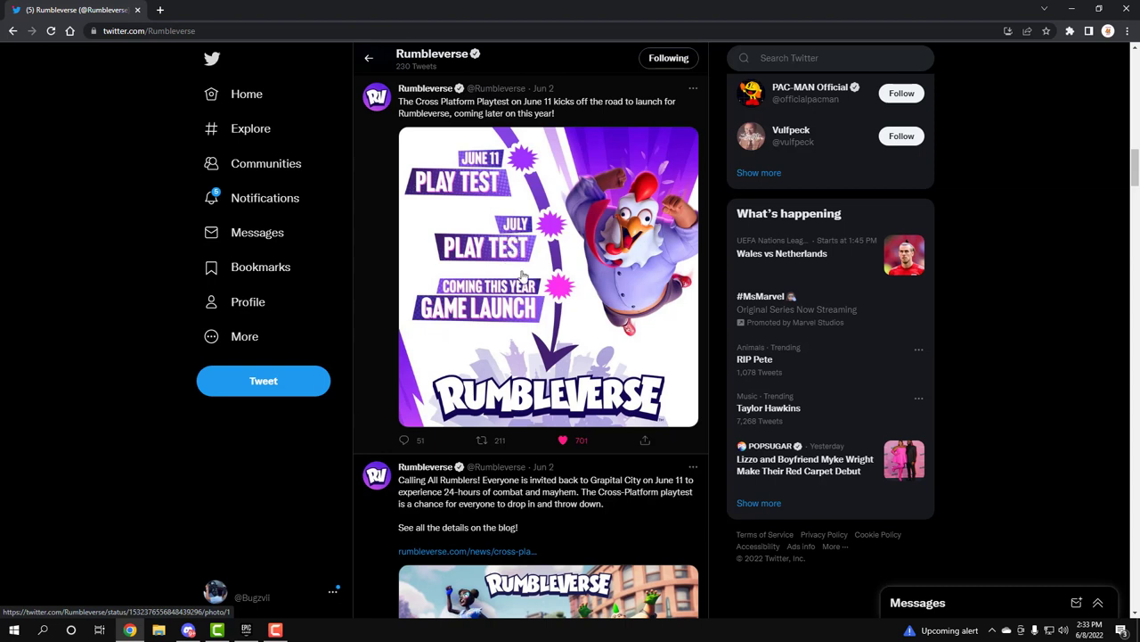
{"action": "mouse_move", "coordinate": [505, 335]}
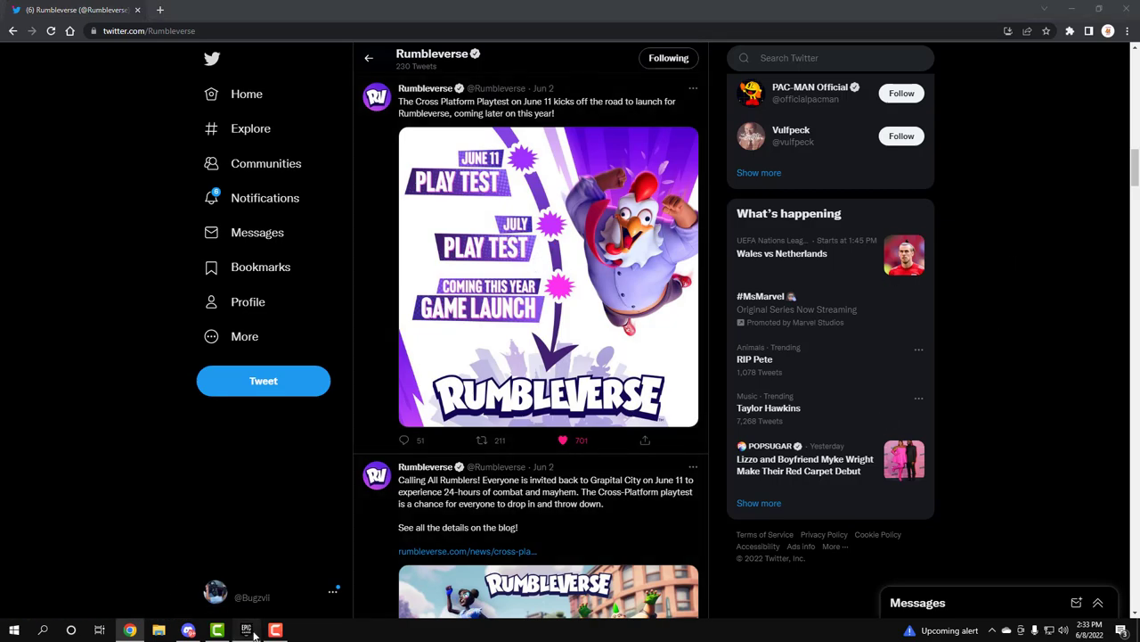
Search 'rumble' and scroll the Rumbleverse store page down to its editions
{"action": "left_click", "coordinate": [246, 629]}
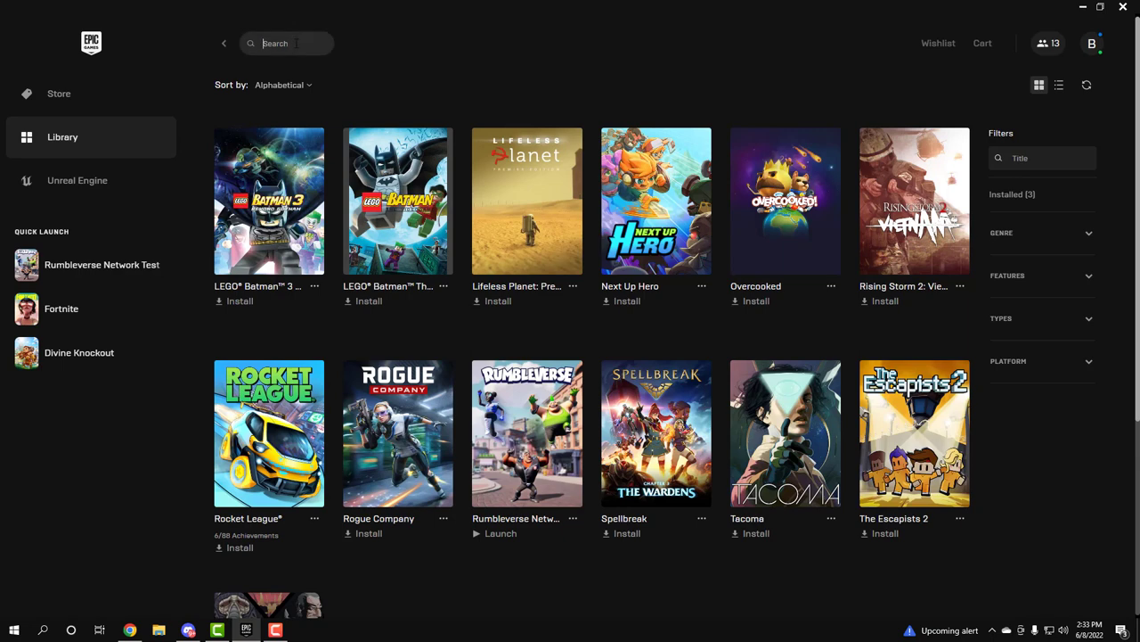
{"action": "type", "text": "rumble"}
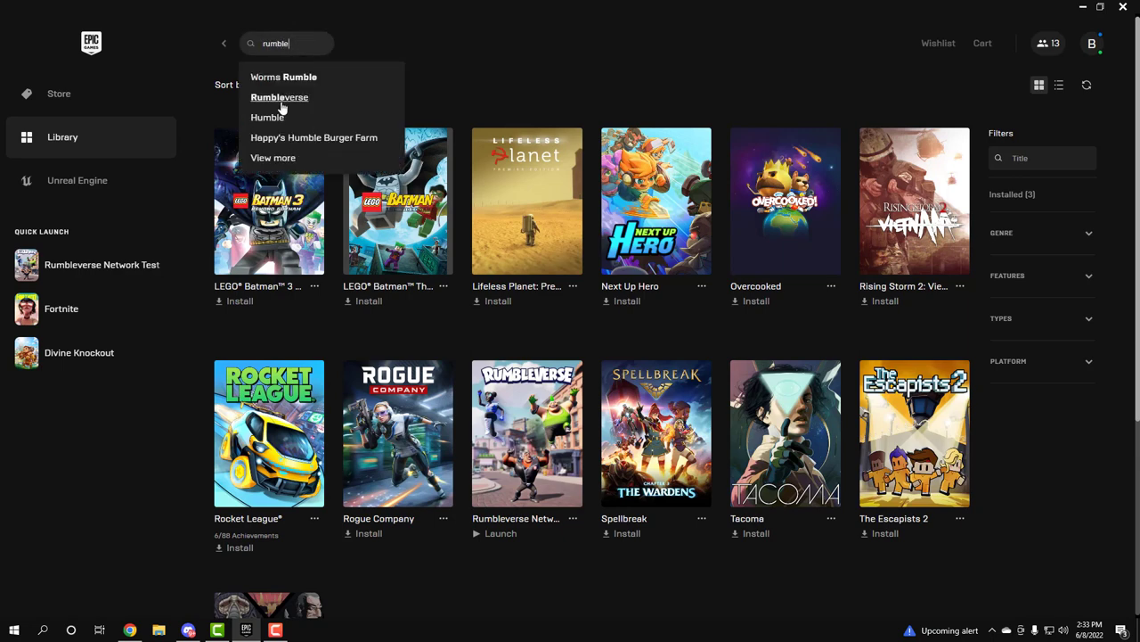
{"action": "left_click", "coordinate": [280, 97]}
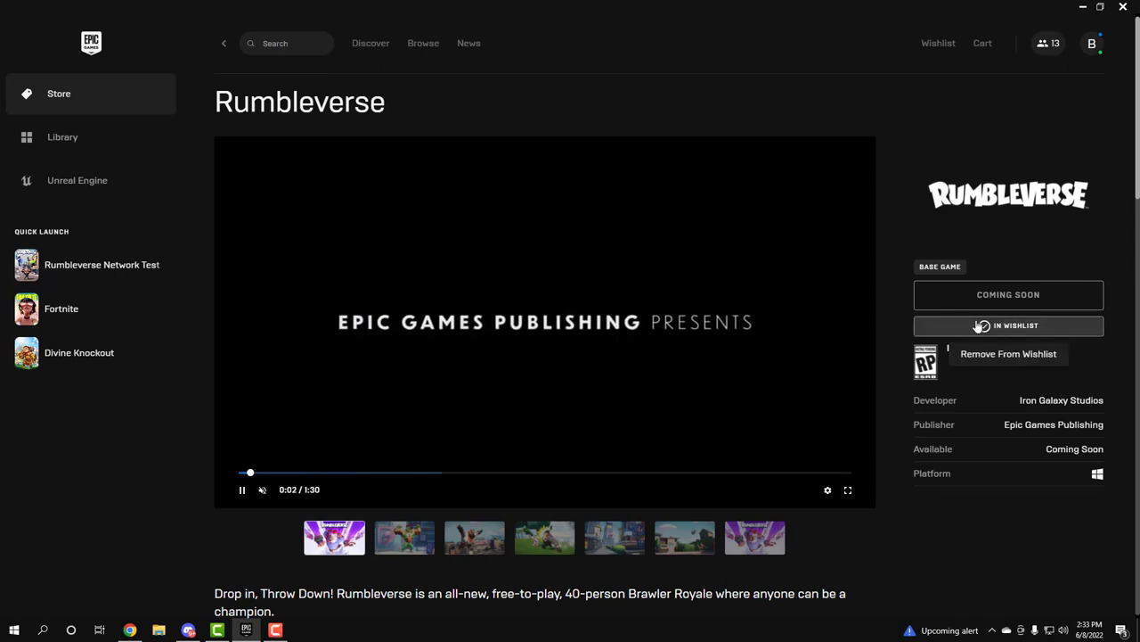
{"action": "scroll", "scroll_direction": "down", "scroll_amount": 3}
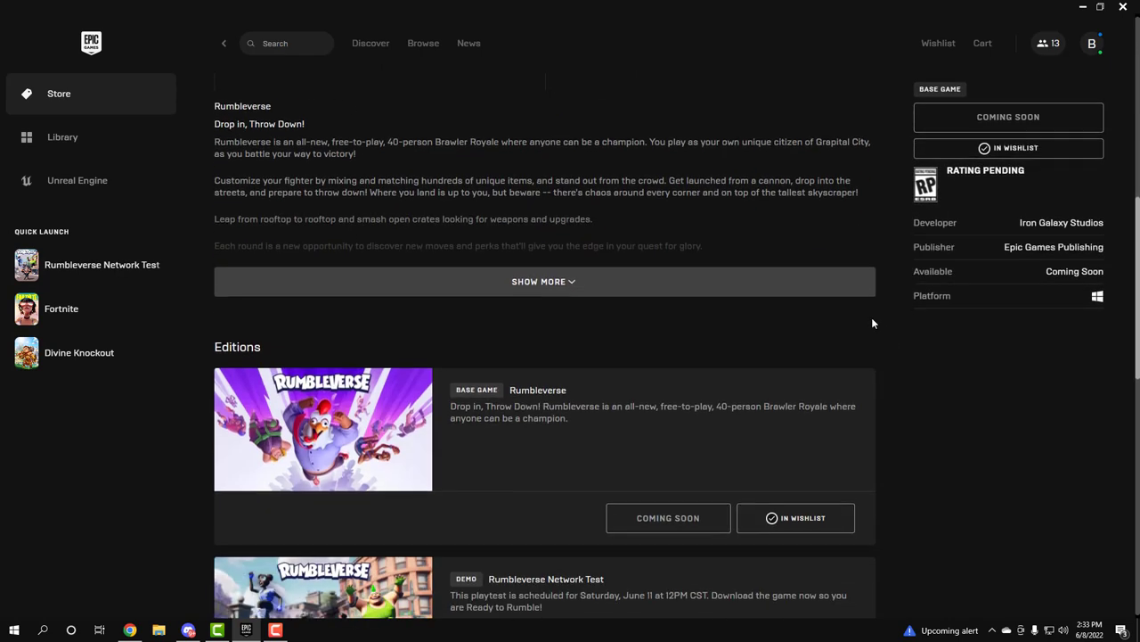
{"action": "scroll", "scroll_direction": "down", "scroll_amount": 3}
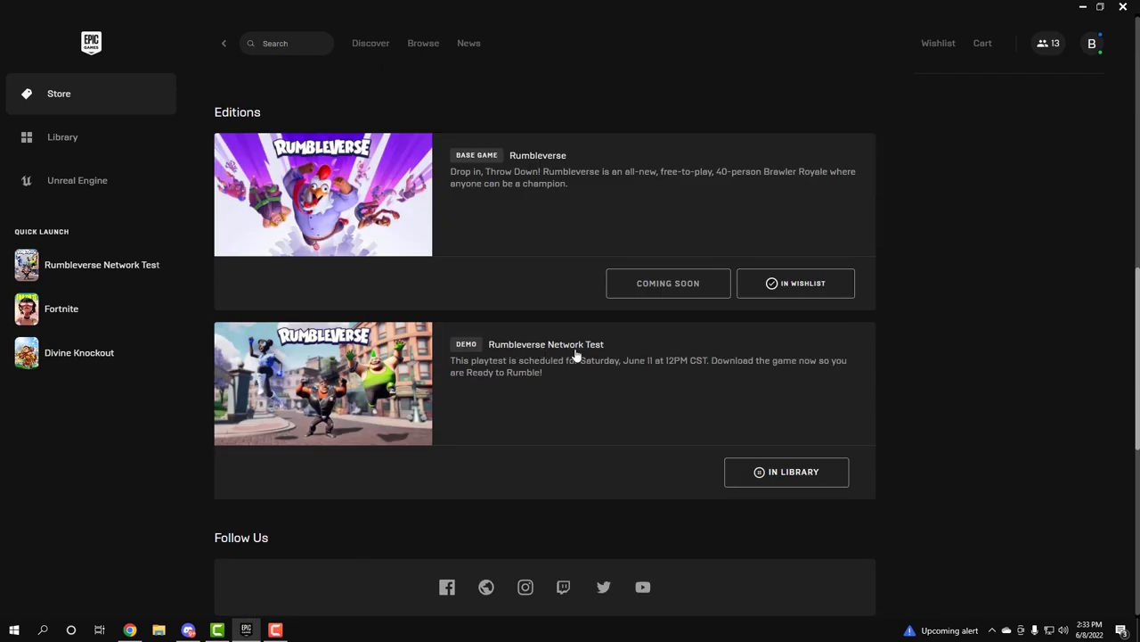
{"action": "mouse_move", "coordinate": [768, 471]}
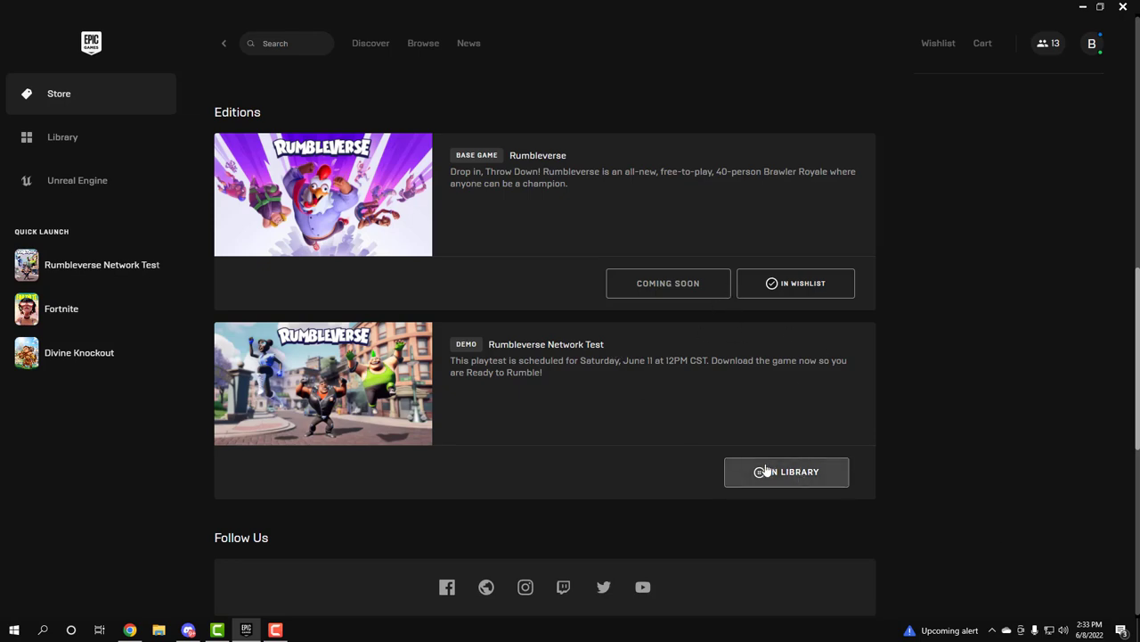
{"action": "mouse_move", "coordinate": [68, 139]}
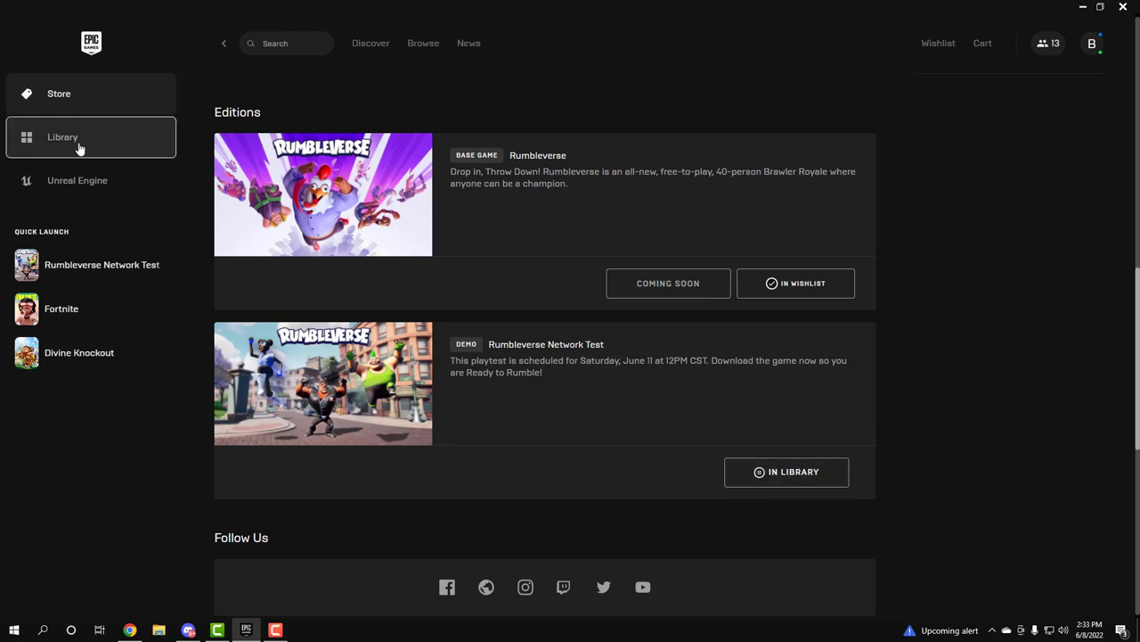
Show page 2 of the library and scroll to the Rumbleverse Network Test tile
{"action": "left_click", "coordinate": [62, 136]}
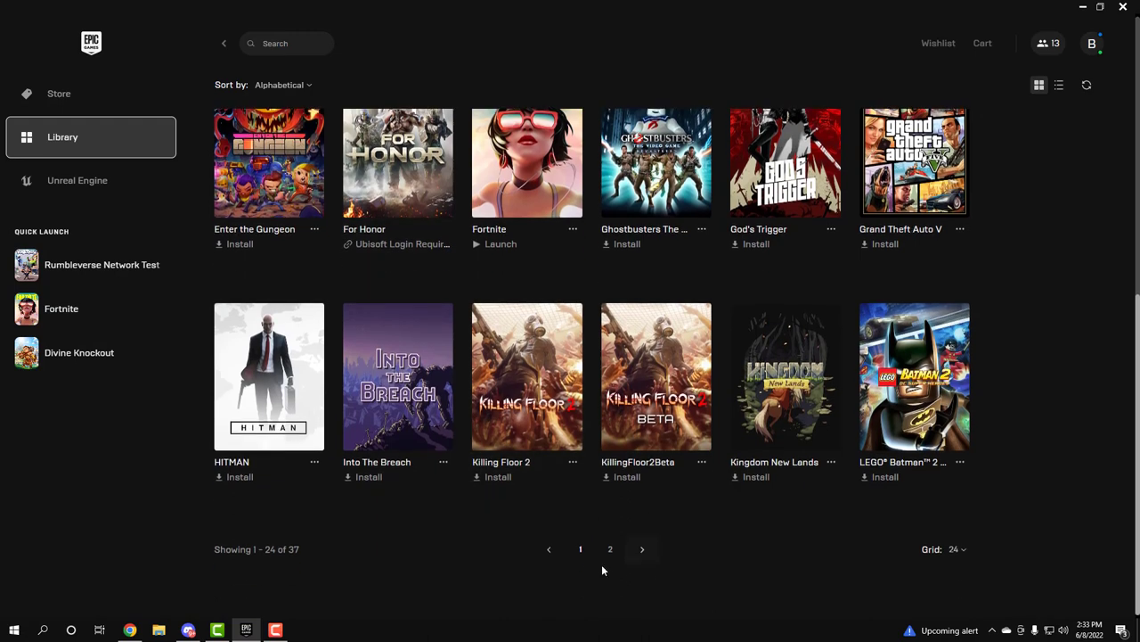
{"action": "left_click", "coordinate": [610, 548]}
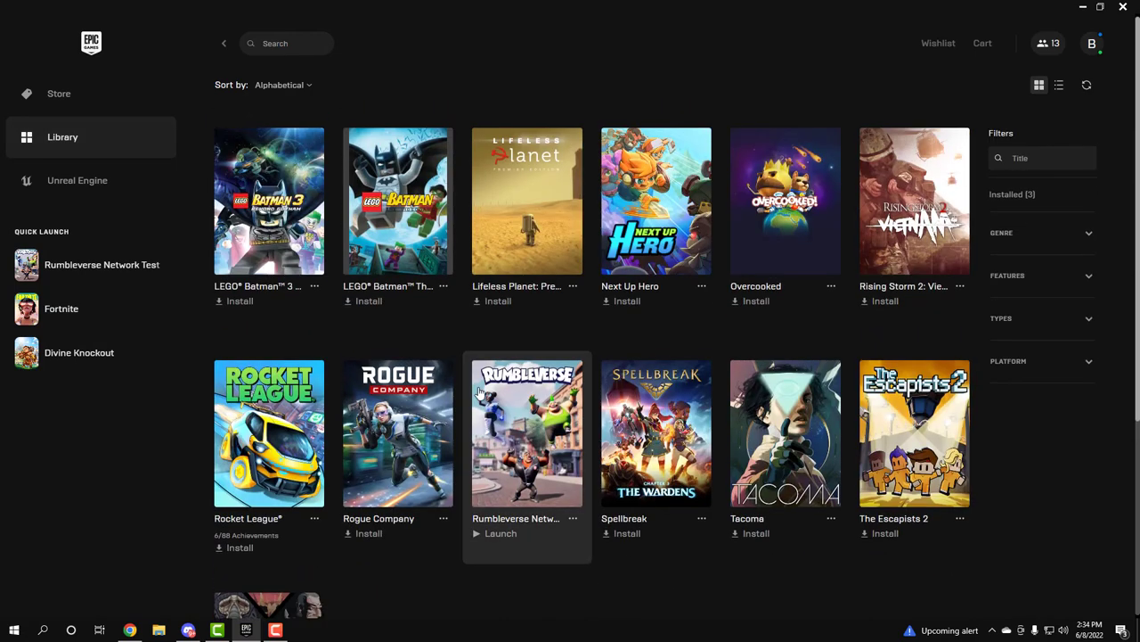
{"action": "mouse_move", "coordinate": [567, 432]}
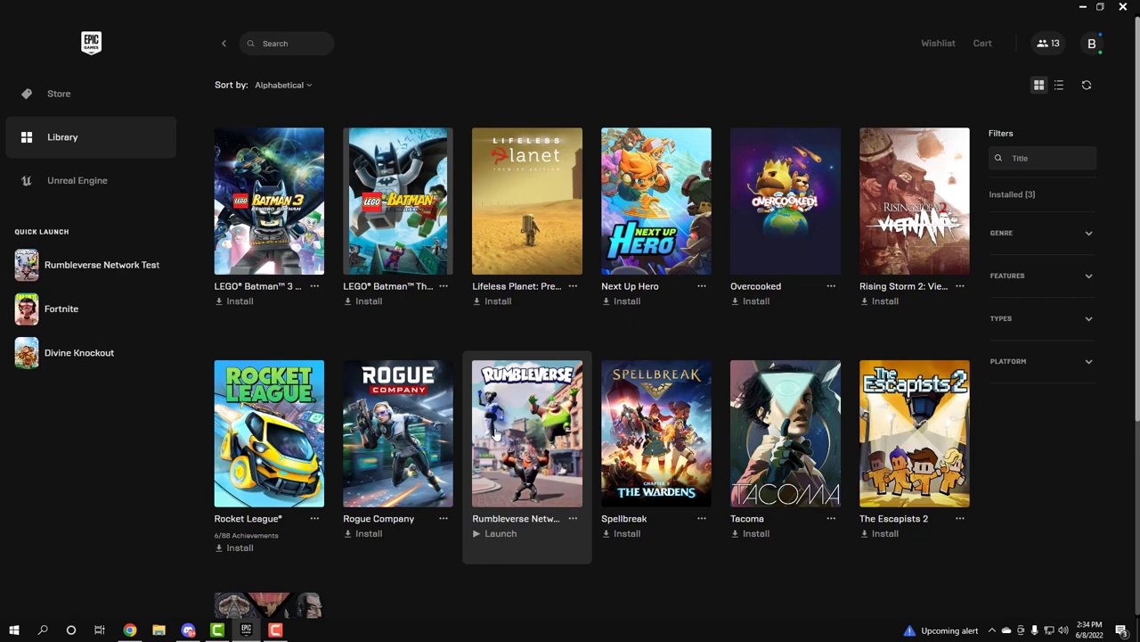
{"action": "scroll", "scroll_direction": "down", "scroll_amount": 3}
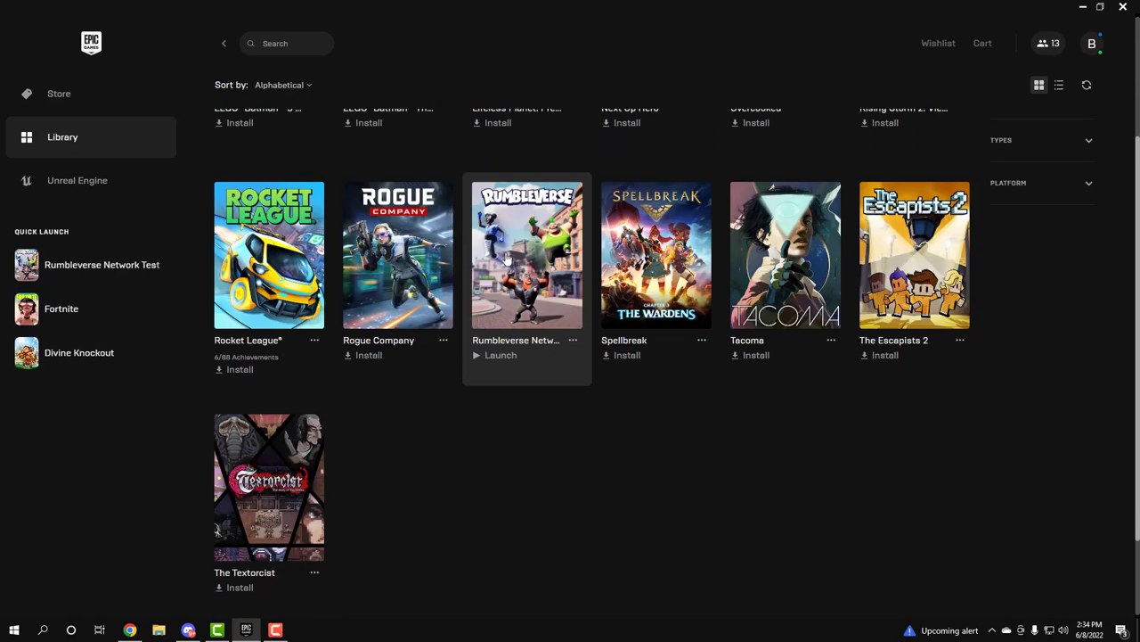
{"action": "mouse_move", "coordinate": [534, 229]}
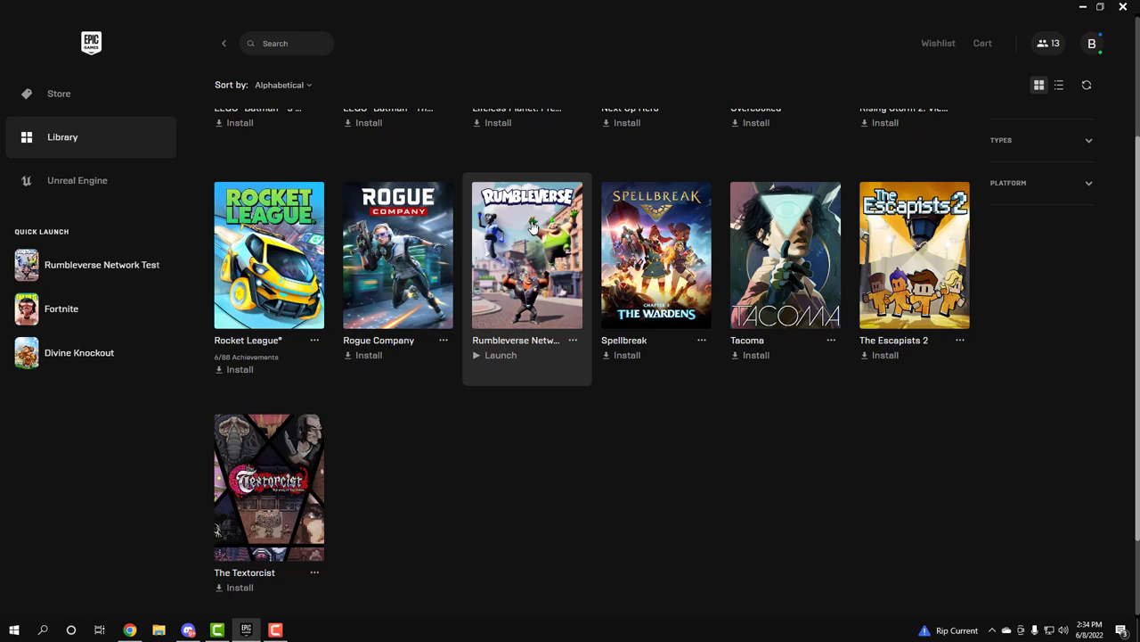
{"action": "mouse_move", "coordinate": [534, 272]}
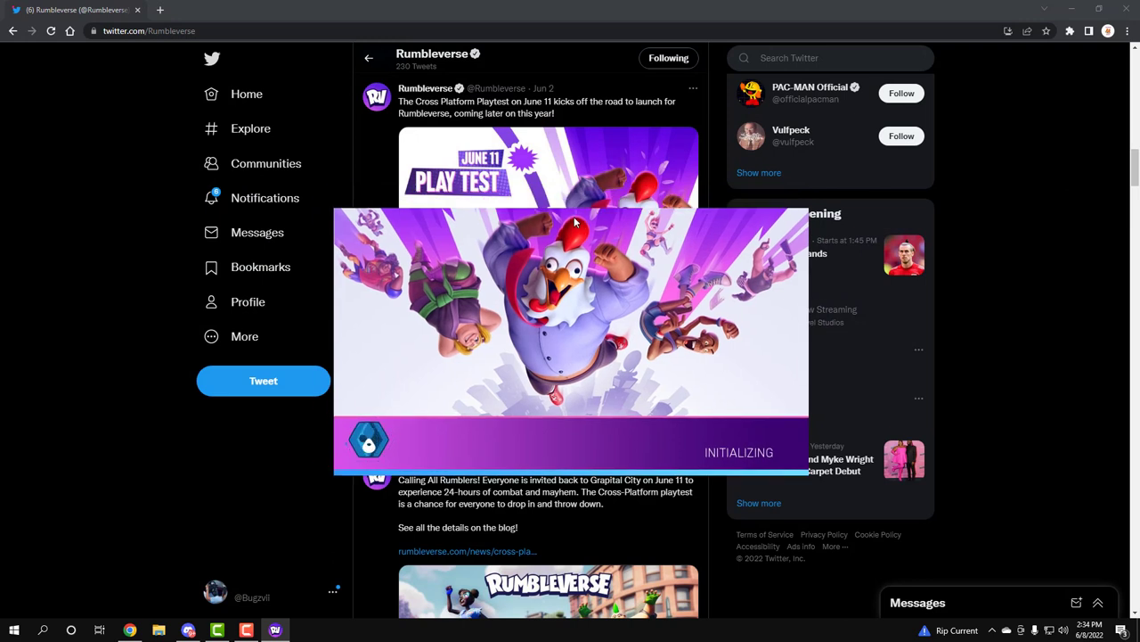
{"action": "mouse_move", "coordinate": [456, 198]}
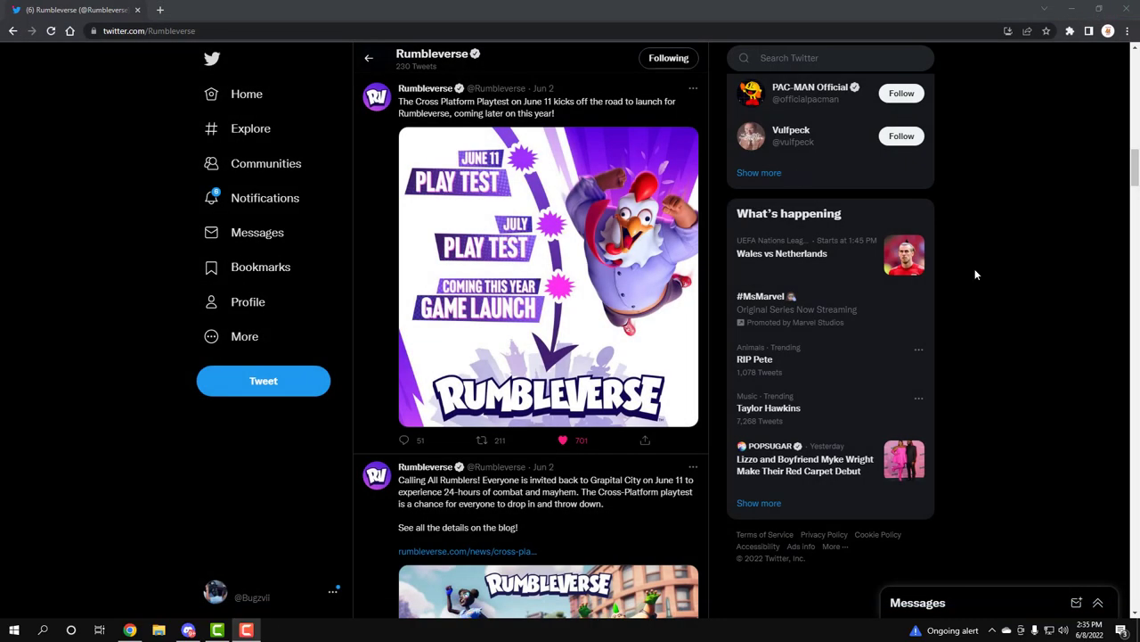
{"action": "mouse_move", "coordinate": [1015, 254]}
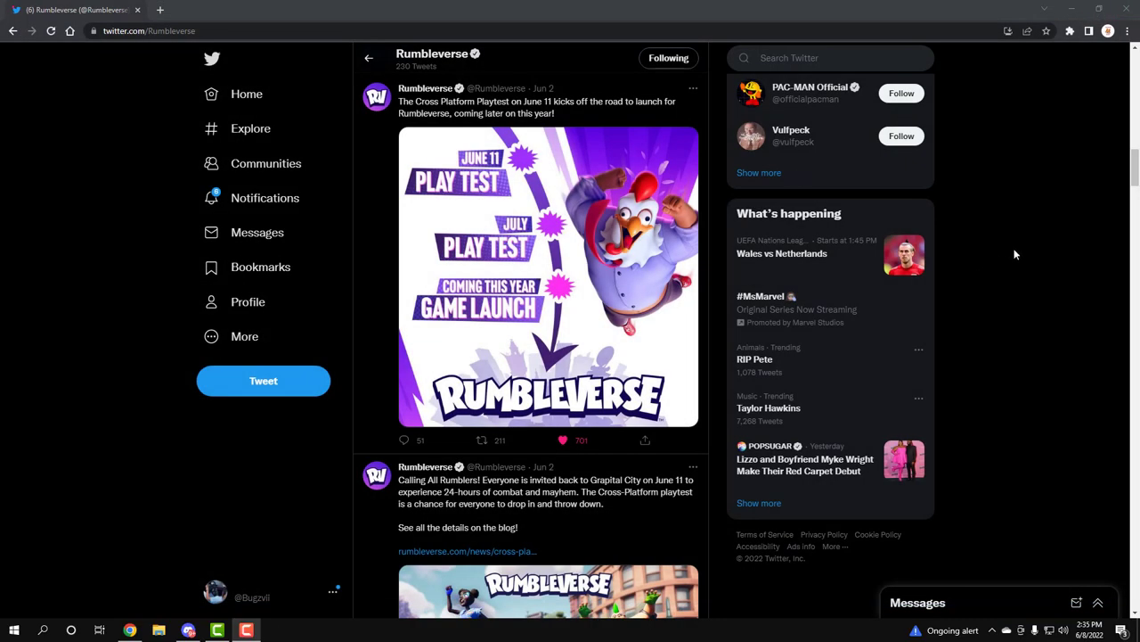